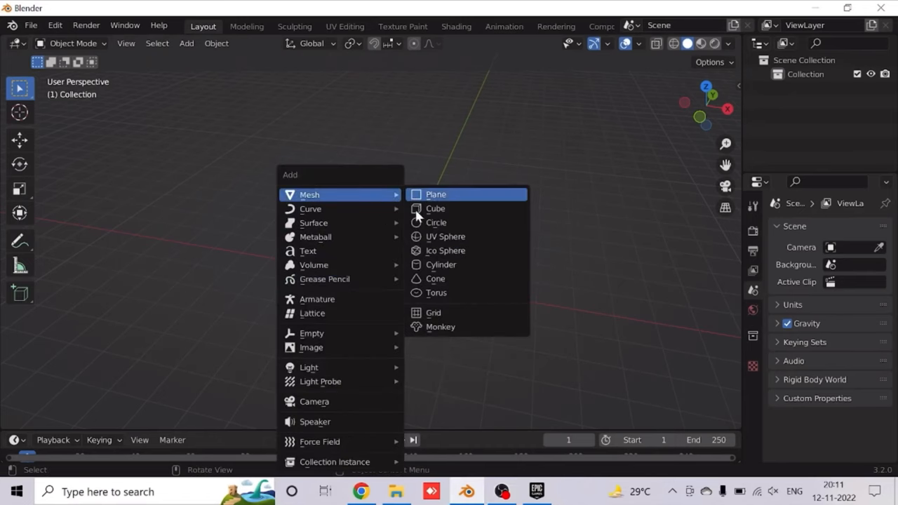
# Step: Add a plane, scale it into a taller rectangle and rotate it upright
pyautogui.click(435, 195)
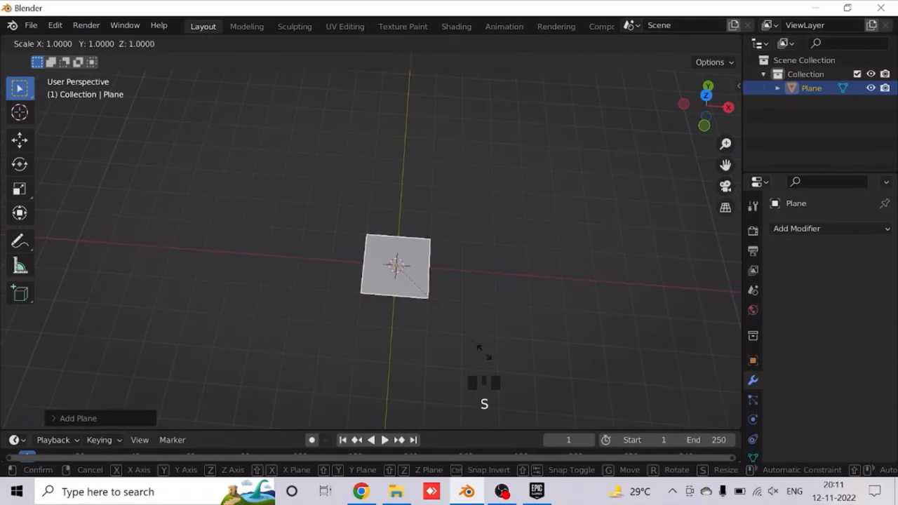
pyautogui.click(501, 354)
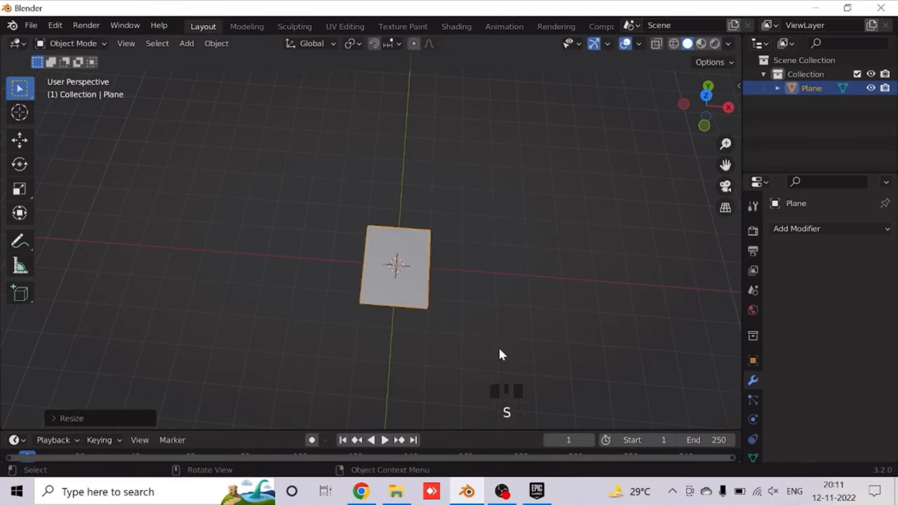
pyautogui.moveTo(455, 331)
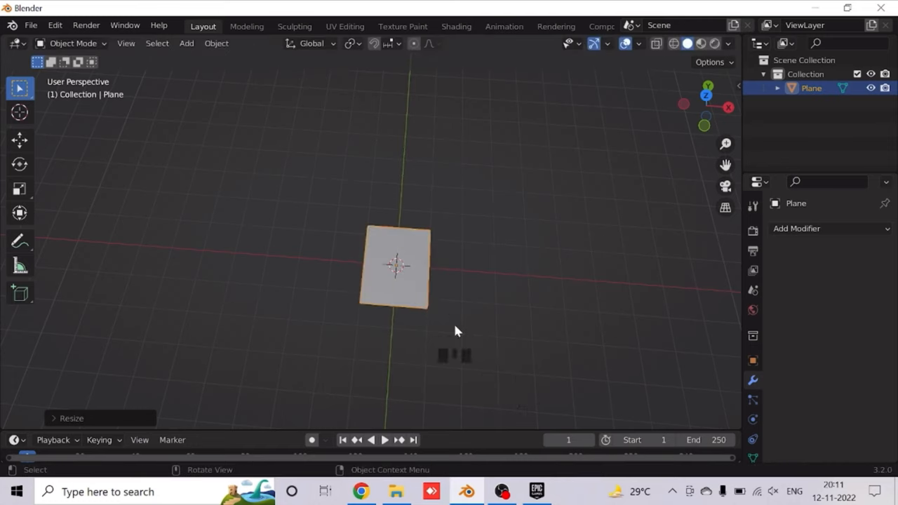
pyautogui.press('r')
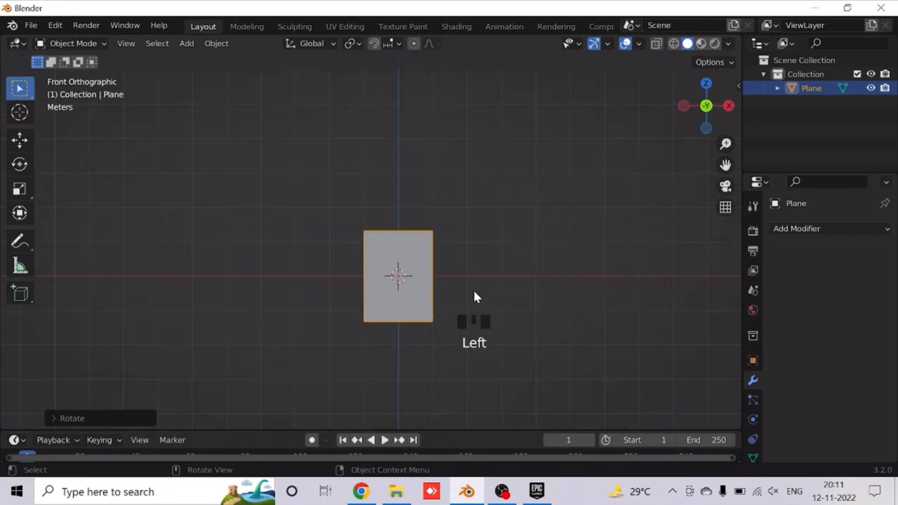
# Step: In Edit Mode, use Ctrl+R loop cuts with many cuts to subdivide the plane into a dense grid
pyautogui.press('Tab')
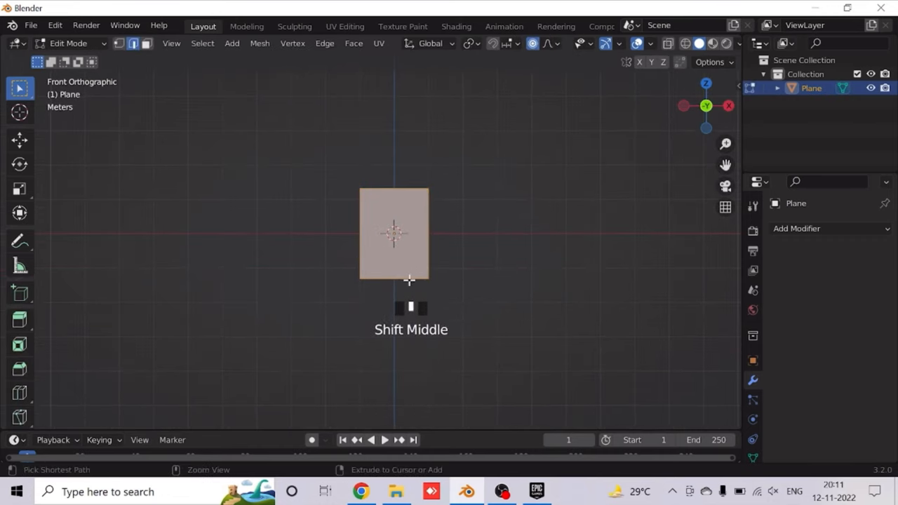
pyautogui.press('ctrl+r')
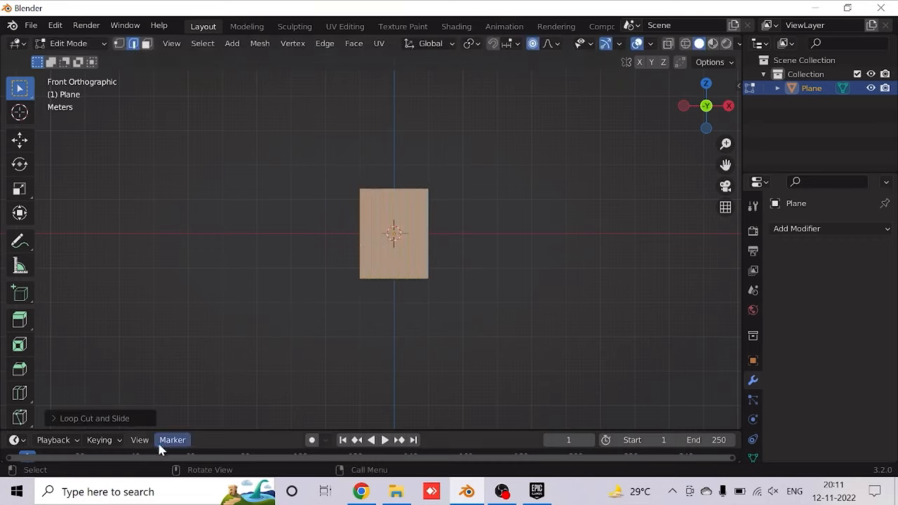
pyautogui.click(95, 418)
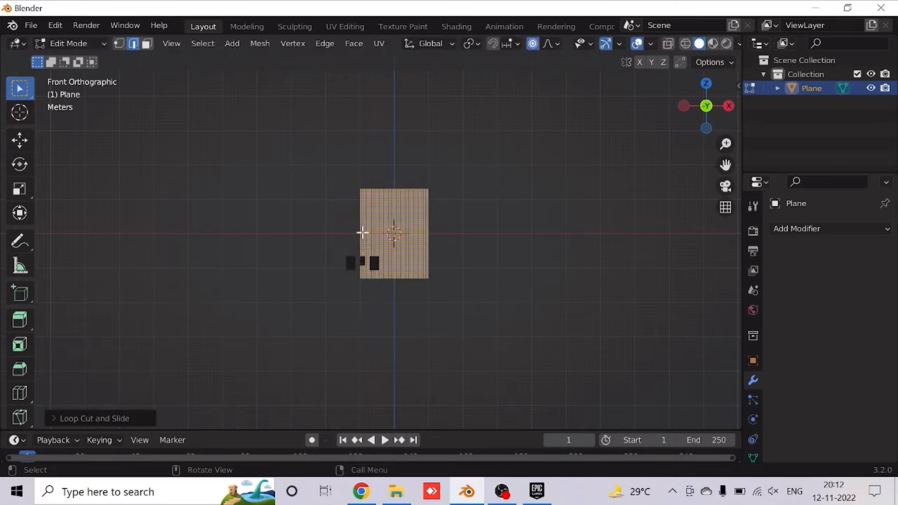
pyautogui.scroll(3)
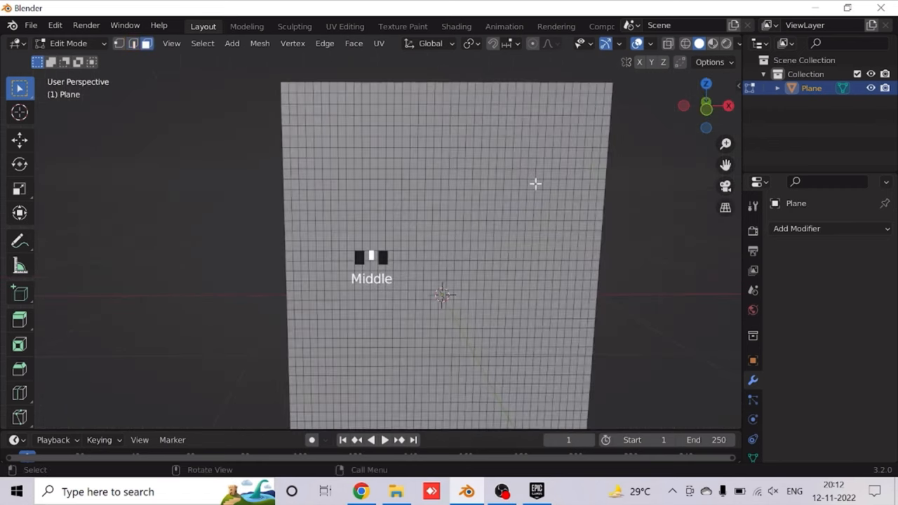
# Step: Box-select the top and bottom edge rows and scale them to about 1.051 along Z
pyautogui.press('KP_1')
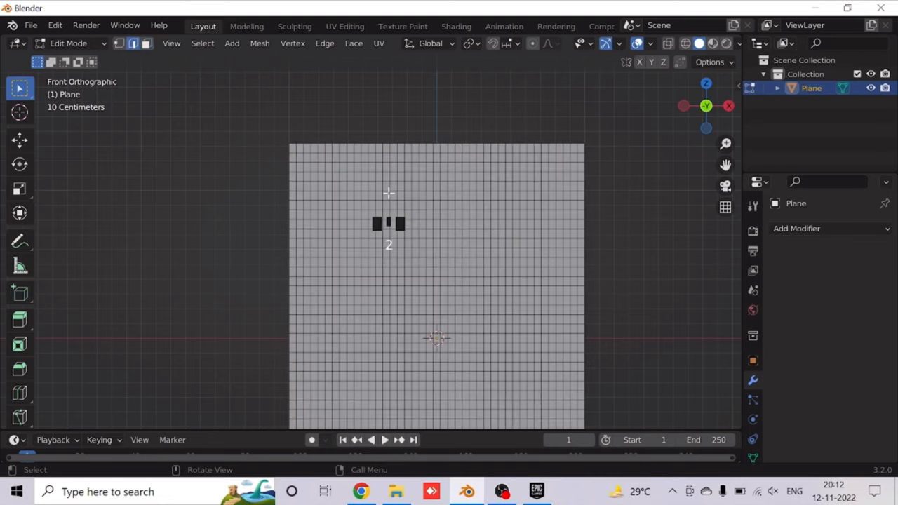
pyautogui.moveTo(389, 223); pyautogui.dragTo(340, 202)
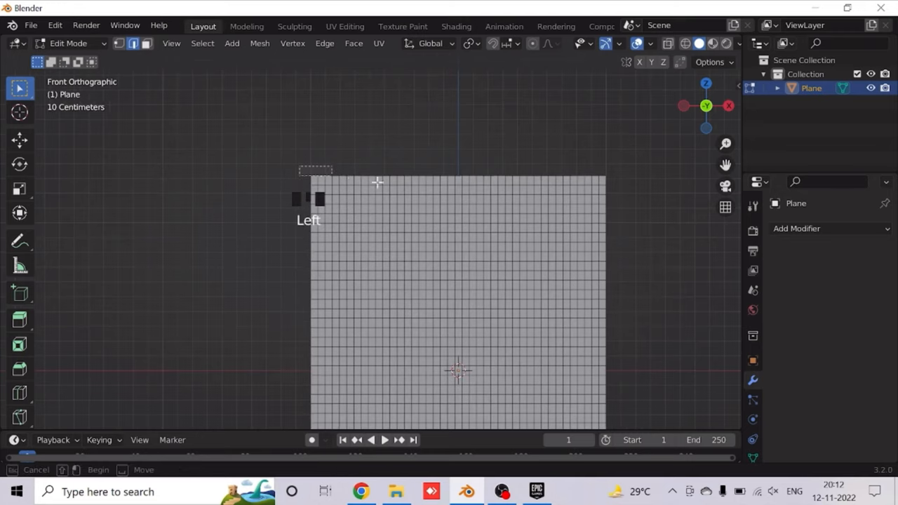
pyautogui.moveTo(315, 168); pyautogui.dragTo(620, 181)
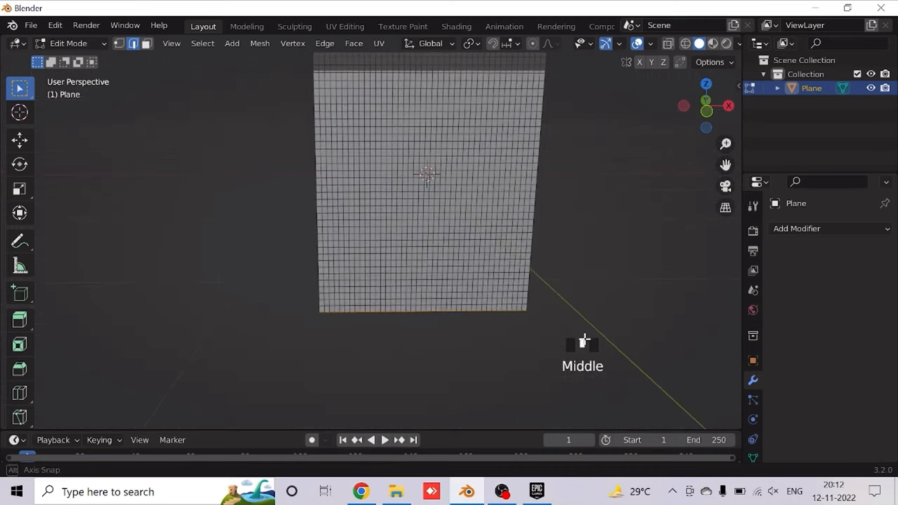
pyautogui.moveTo(582, 344); pyautogui.dragTo(582, 312)
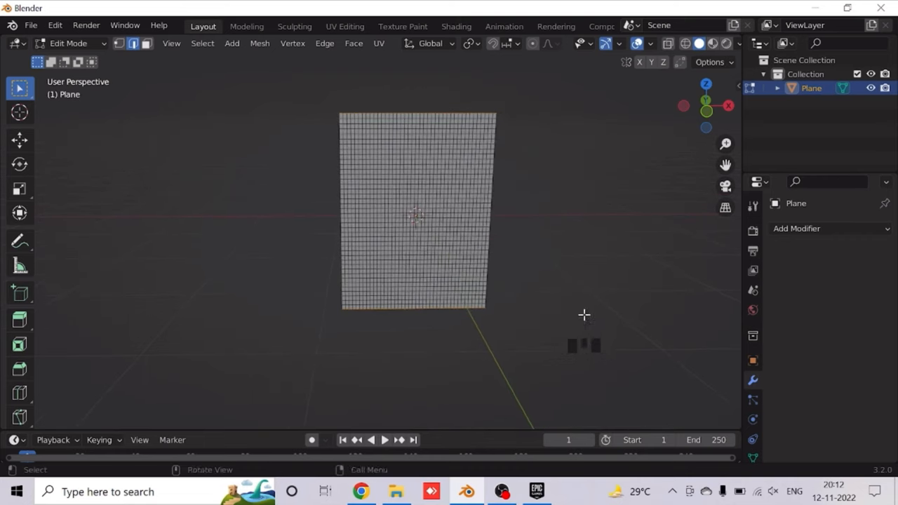
pyautogui.press('s')
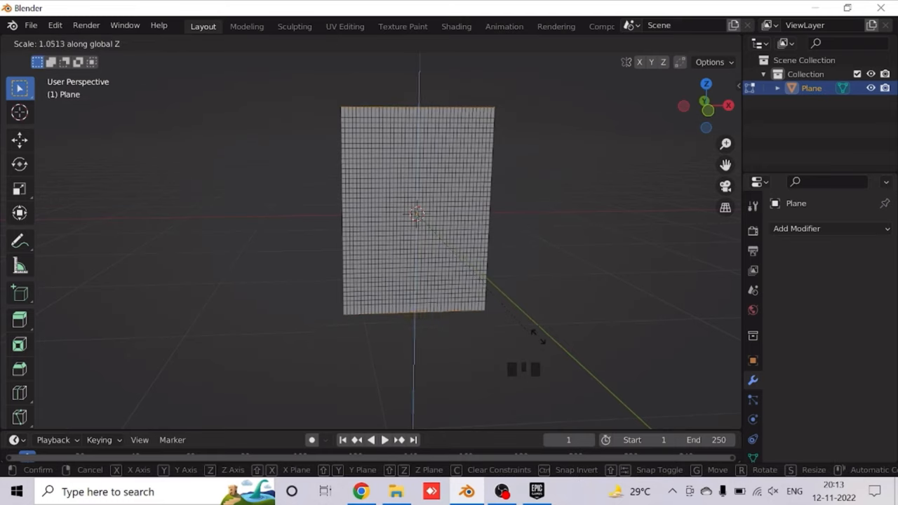
pyautogui.click(539, 337)
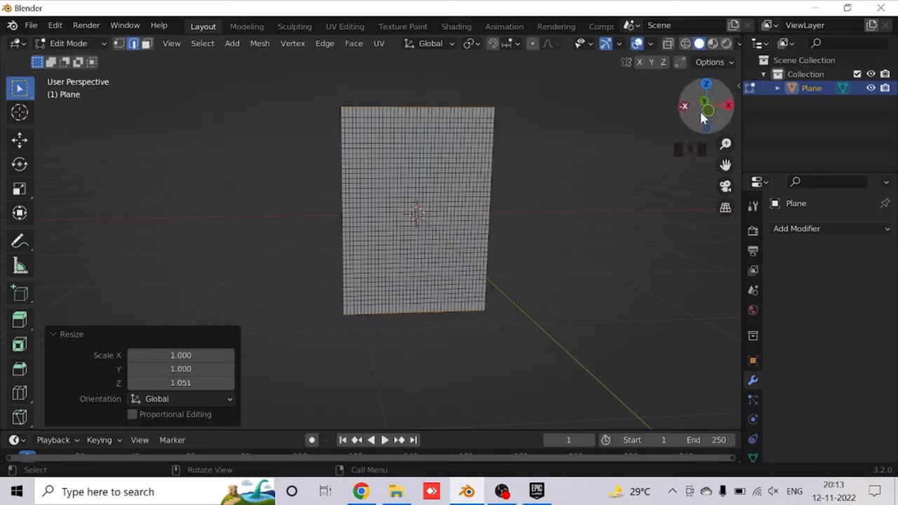
pyautogui.click(683, 106)
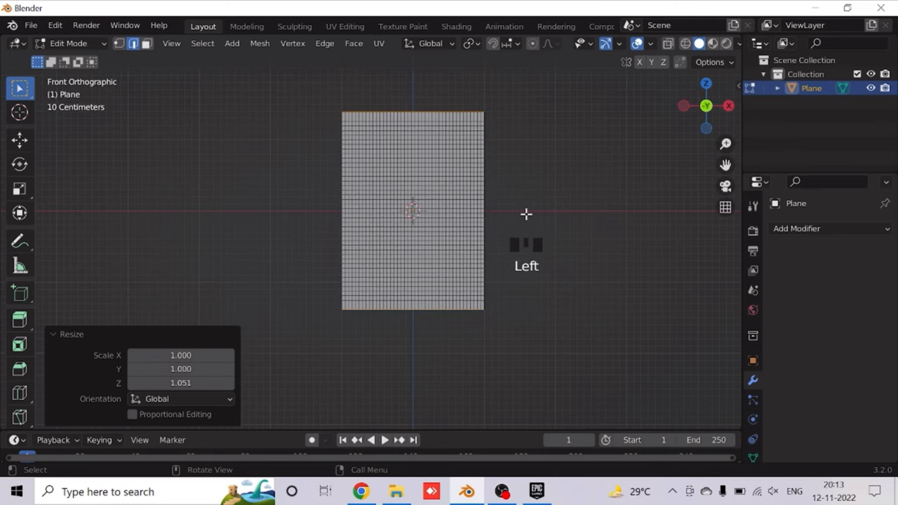
# Step: Add a 0.01 m Solidify modifier to the plane and apply it
pyautogui.press('Tab')
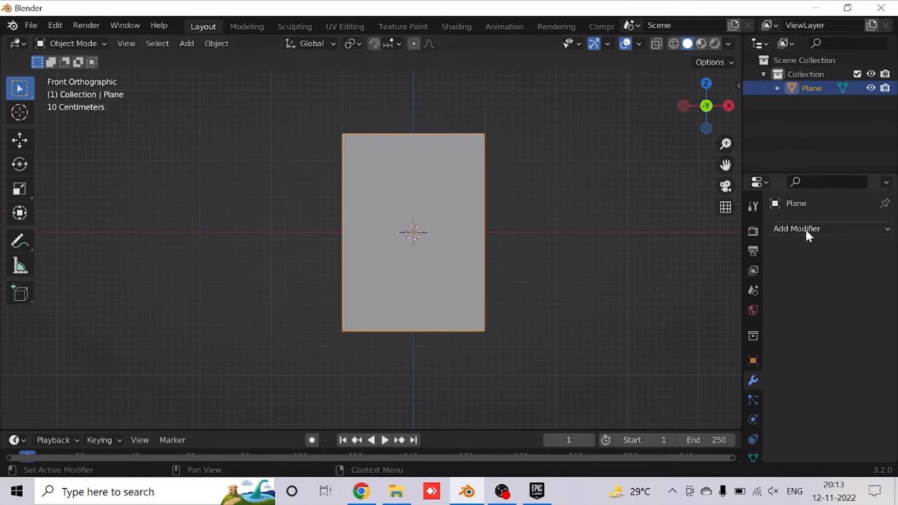
pyautogui.click(796, 228)
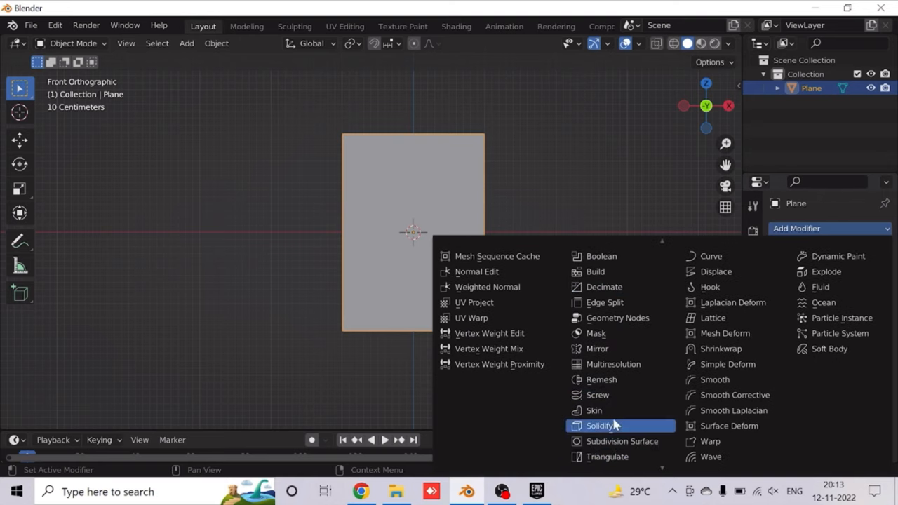
pyautogui.click(601, 425)
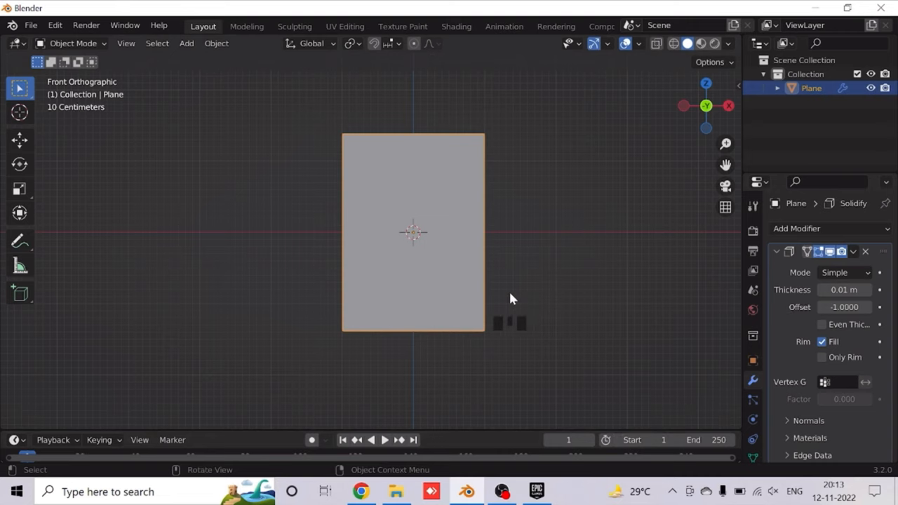
pyautogui.click(853, 251)
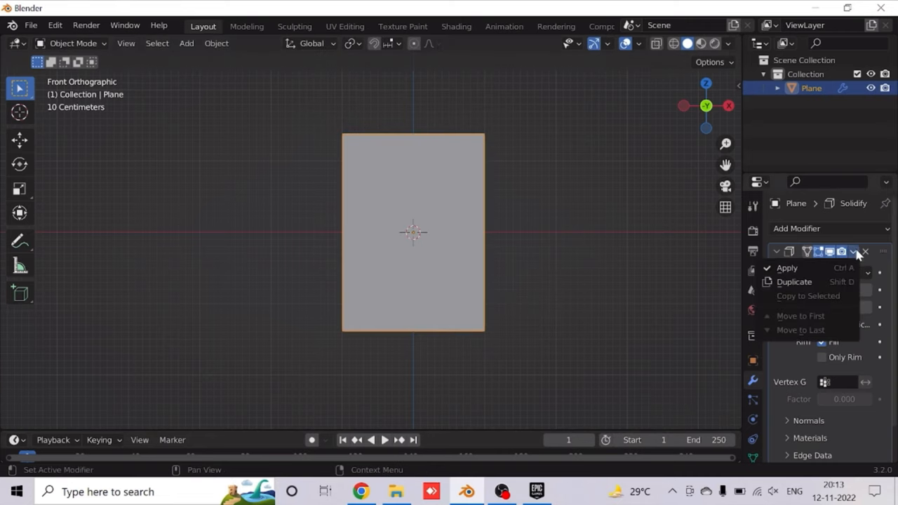
pyautogui.moveTo(787, 268)
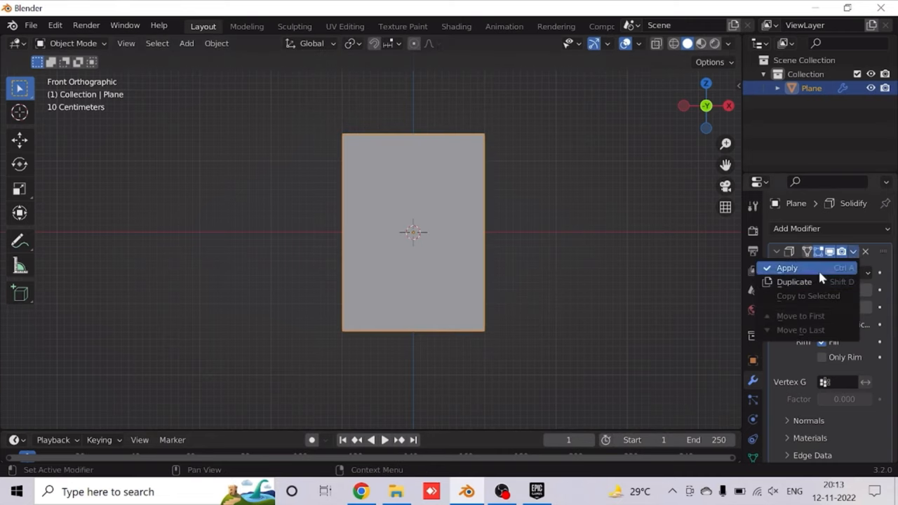
pyautogui.press('Tab')
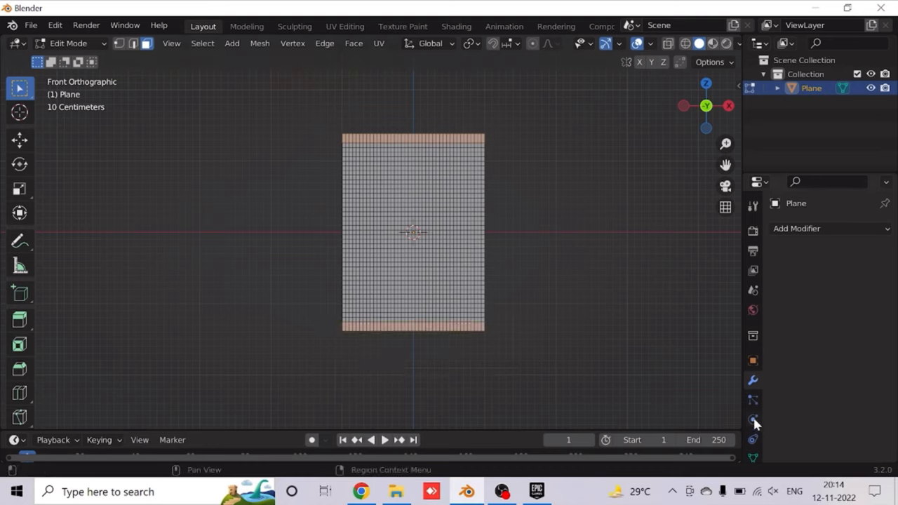
# Step: Add a vertex group named with PACKAGE, then return to Object Mode
pyautogui.click(753, 424)
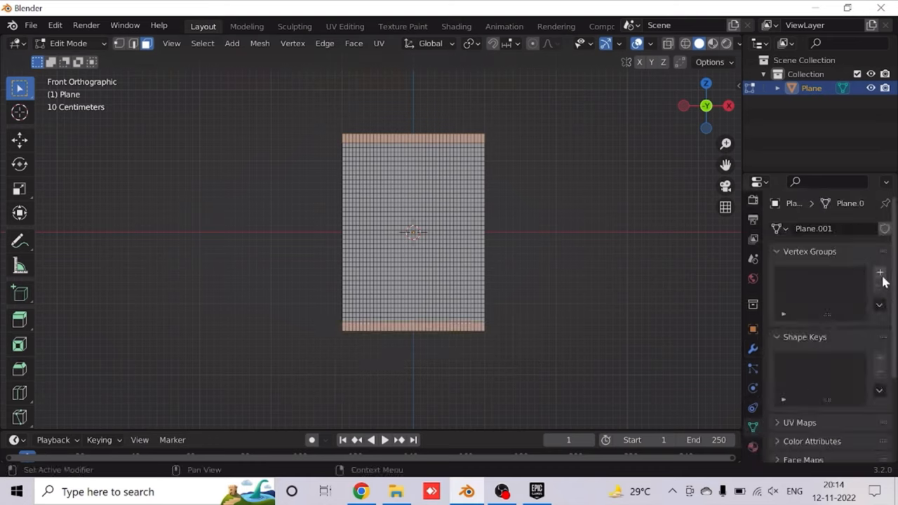
pyautogui.click(879, 272)
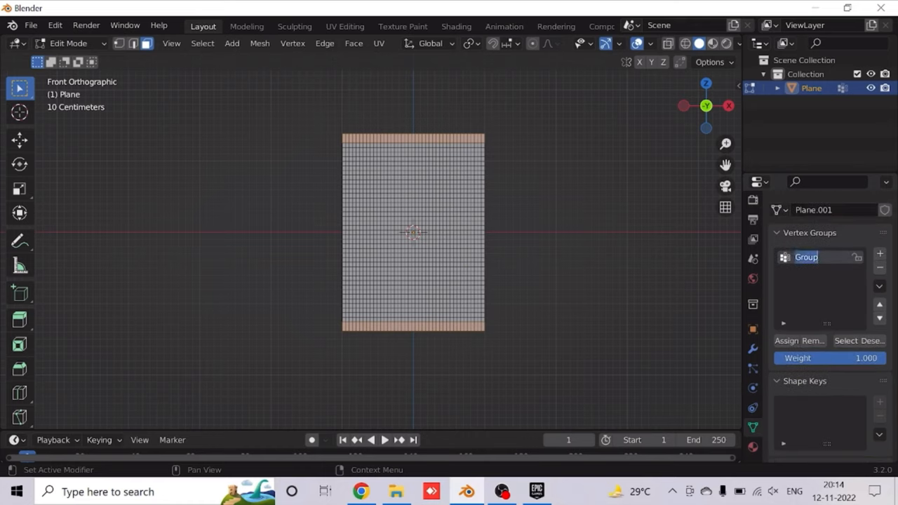
pyautogui.write('SE')
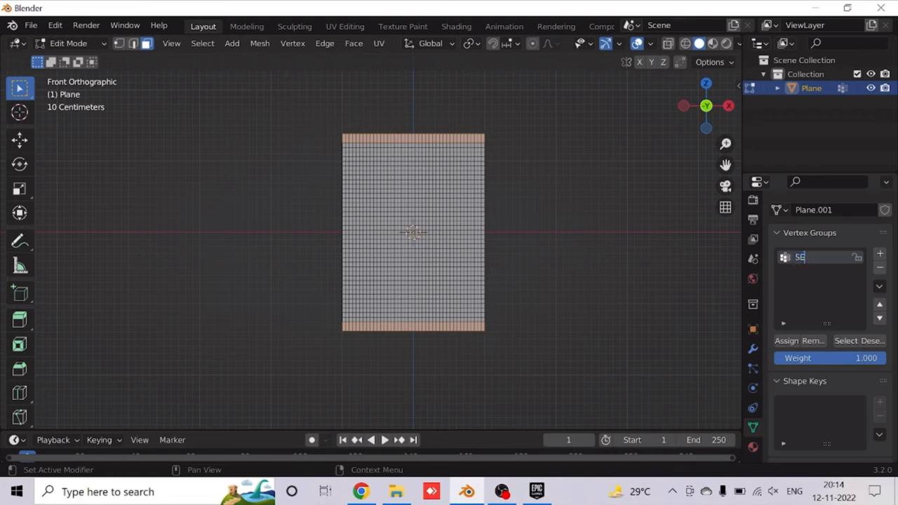
pyautogui.write('PACKA')
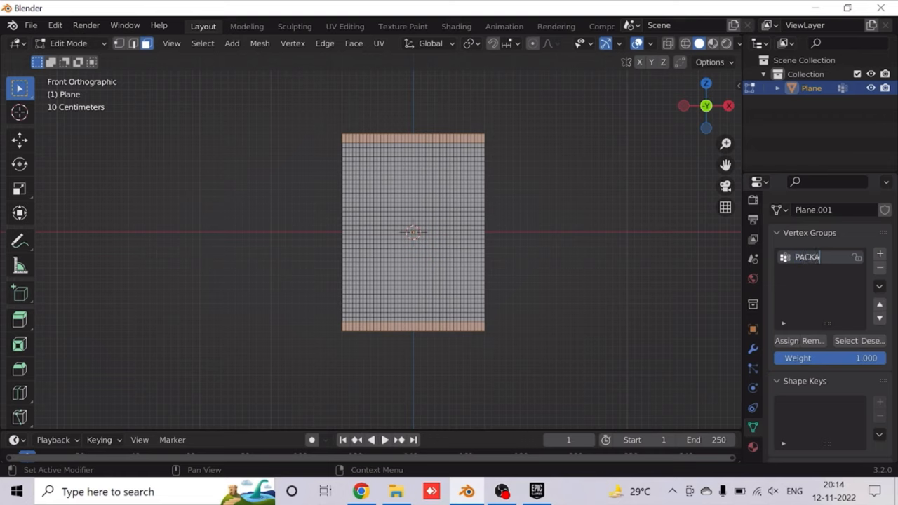
pyautogui.write('GE S')
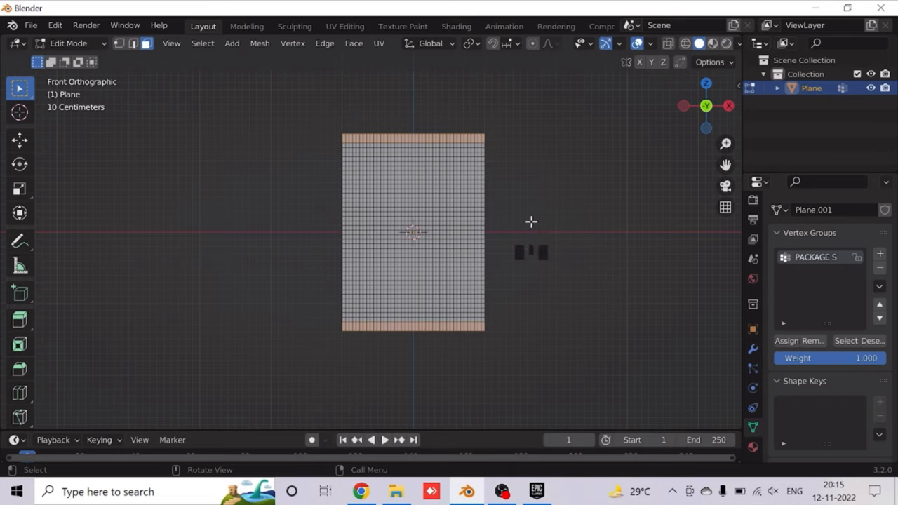
pyautogui.press('Tab')
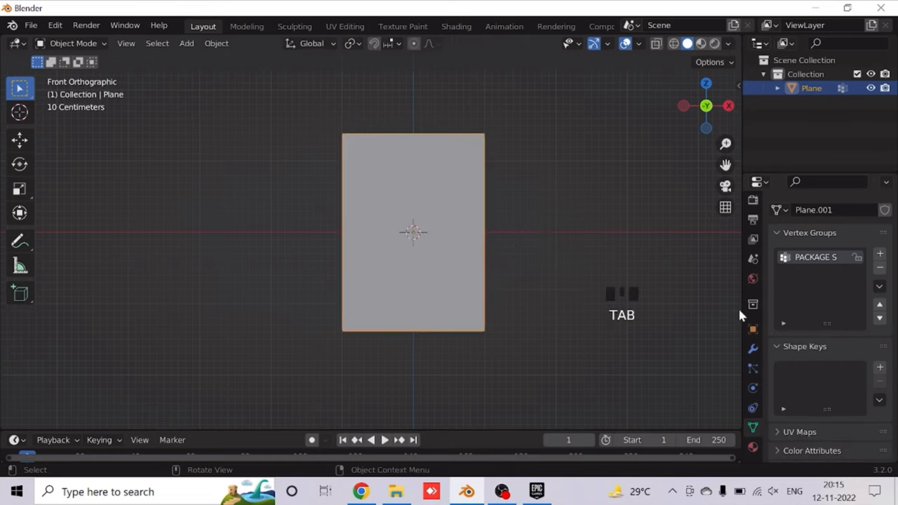
# Step: Add a Cloth simulation to the plane and enable Pressure at 1.000
pyautogui.click(752, 349)
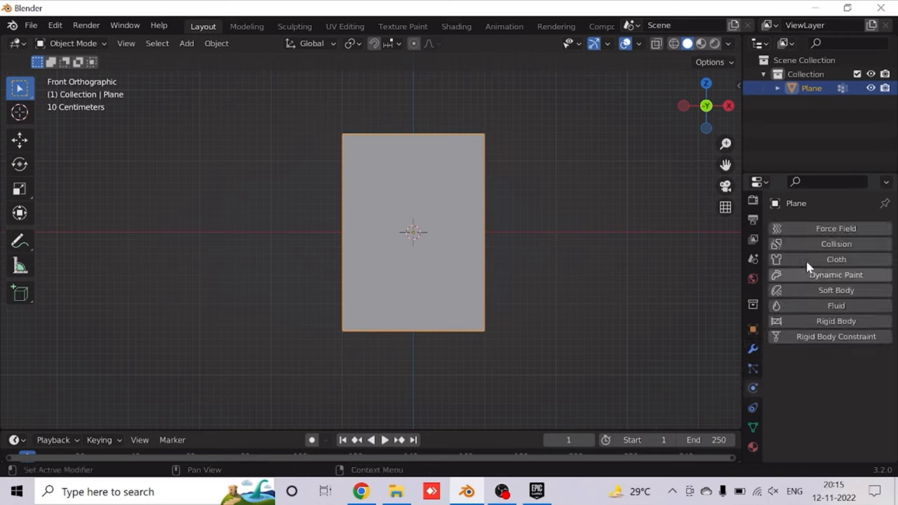
pyautogui.click(836, 259)
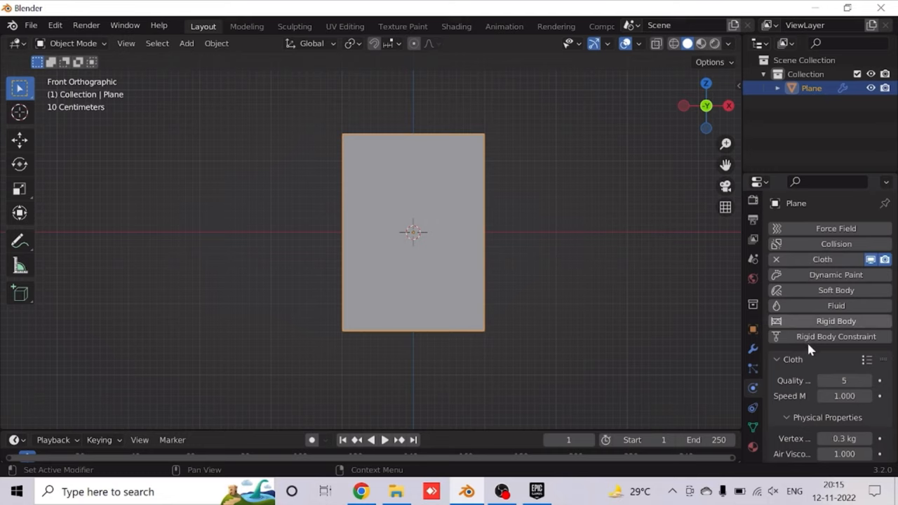
pyautogui.scroll(-3)
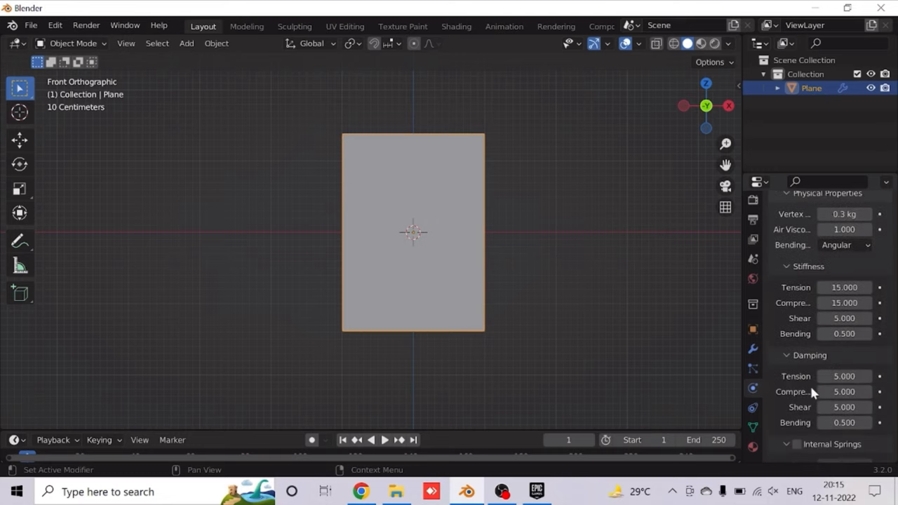
pyautogui.scroll(-3)
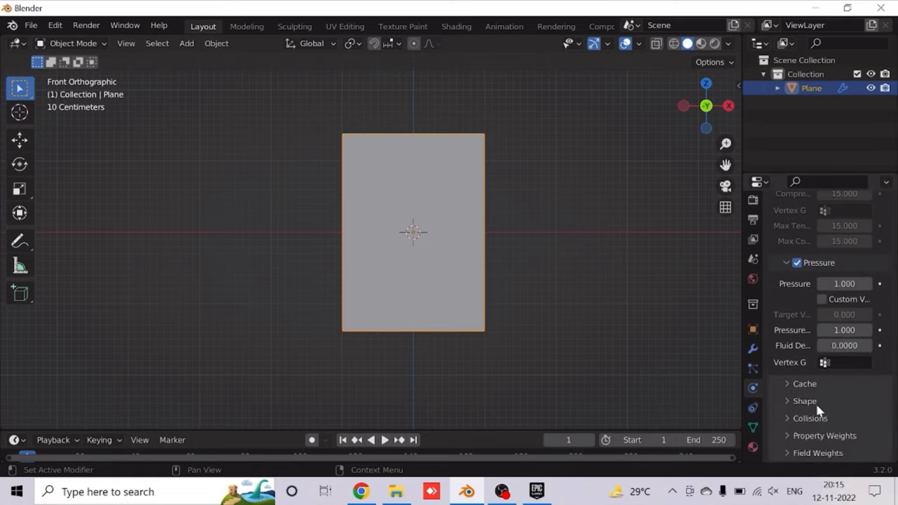
# Step: Set the cloth Pin Group to PACKAGE, Shrinking to -0.010 and gravity weight to 0
pyautogui.click(804, 401)
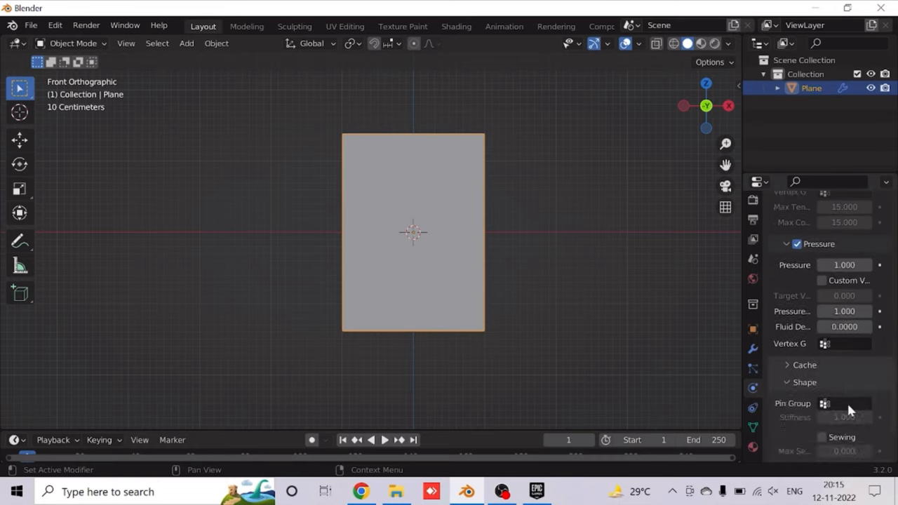
pyautogui.click(844, 403)
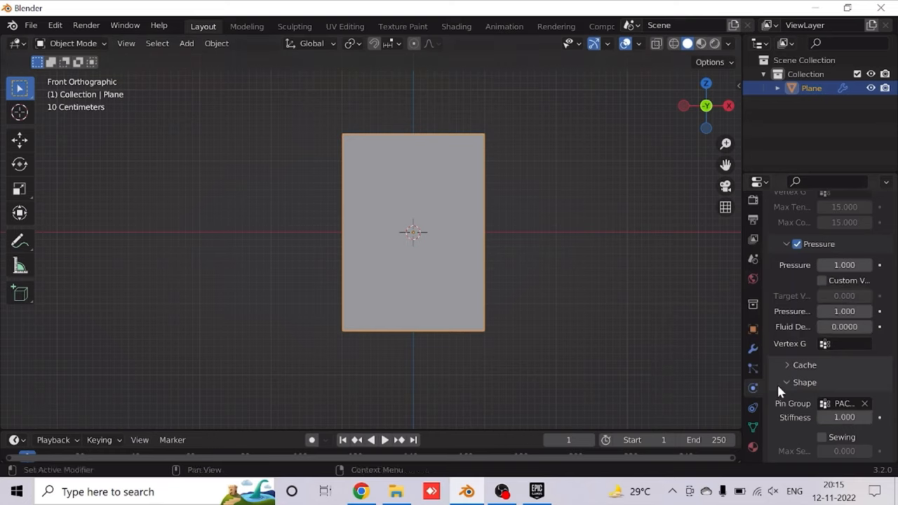
pyautogui.moveTo(816, 411)
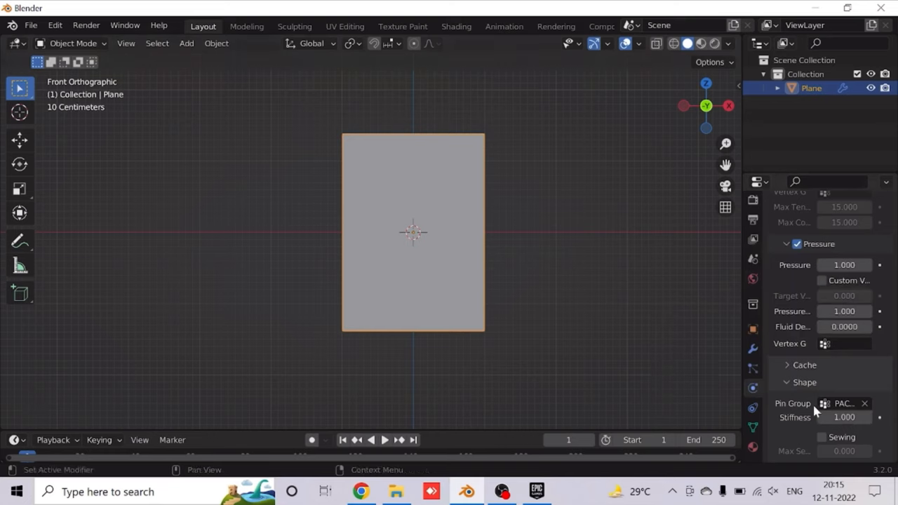
pyautogui.scroll(-3)
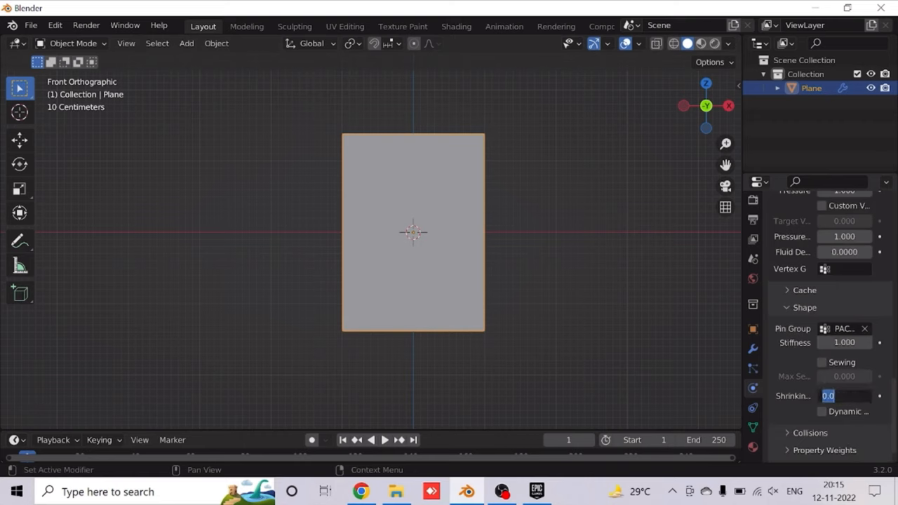
pyautogui.write('-0.01')
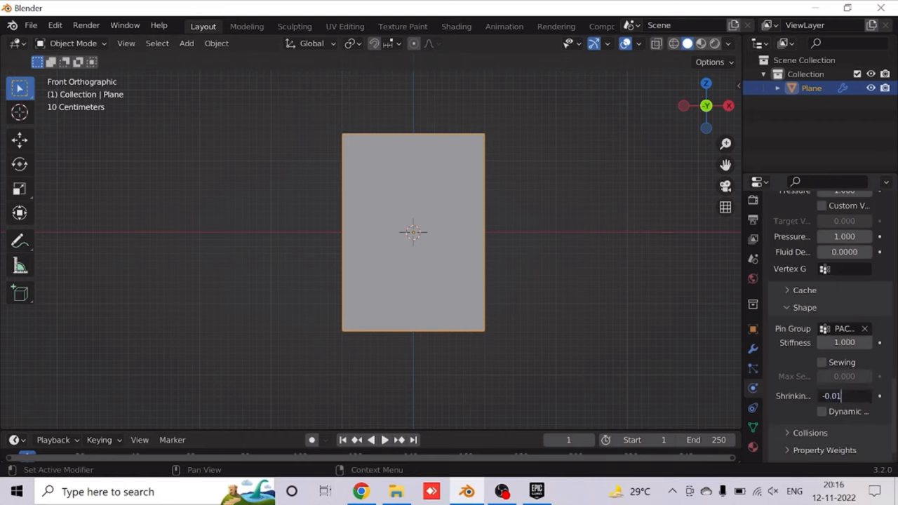
pyautogui.click(842, 396)
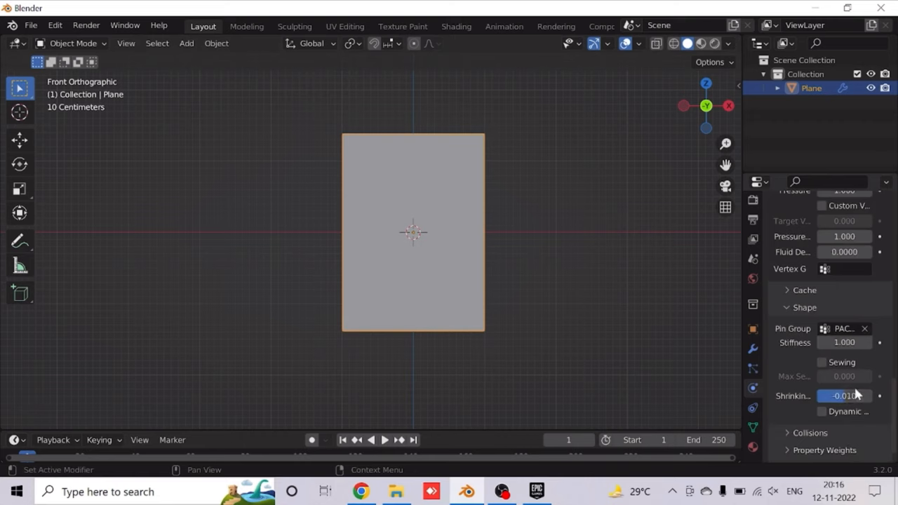
pyautogui.scroll(-3)
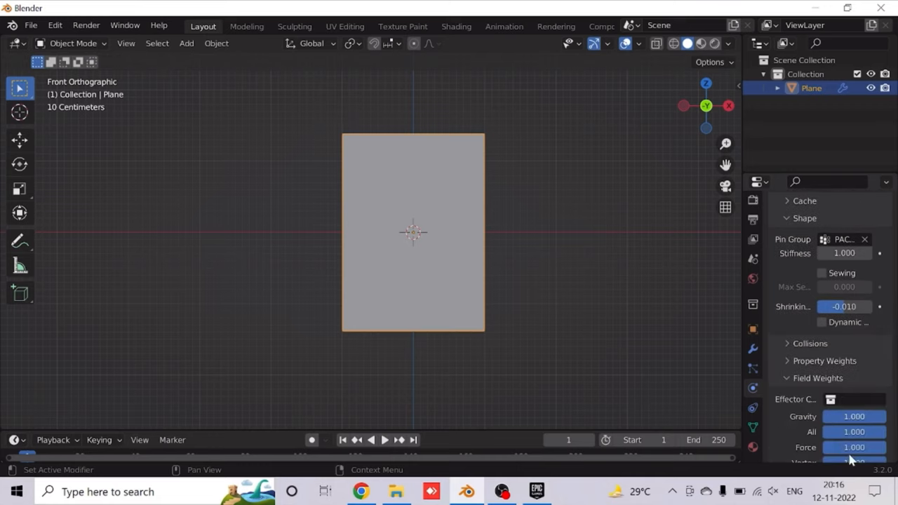
pyautogui.click(854, 416)
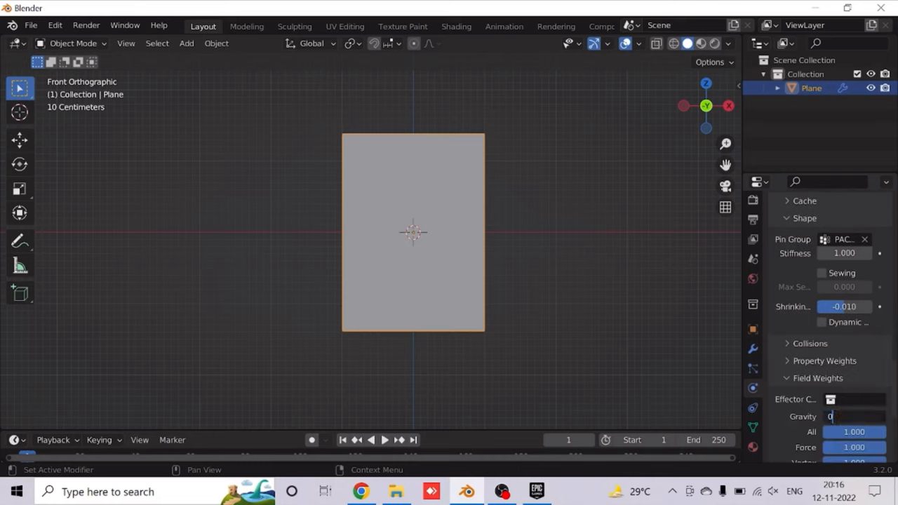
pyautogui.click(854, 416)
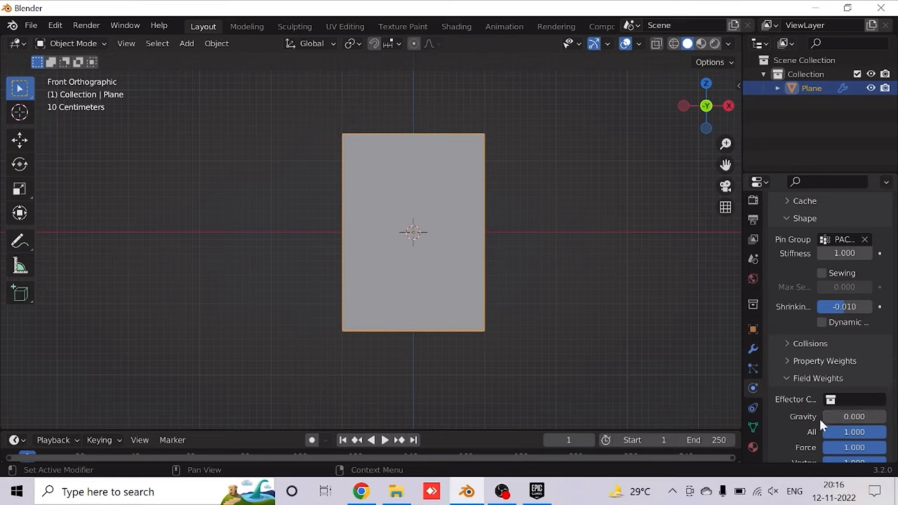
pyautogui.moveTo(827, 425)
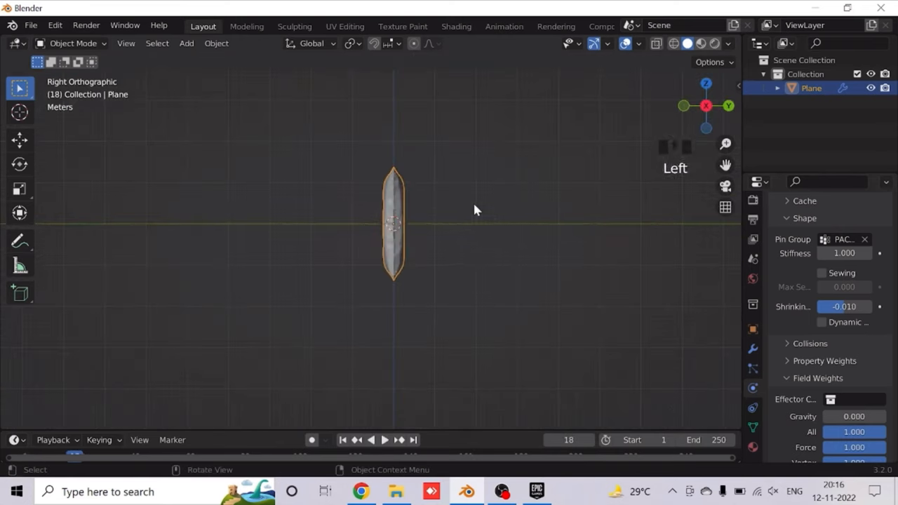
# Step: Play the animation so the pinned cloth inflates into a pillow-like packet
pyautogui.press('space')
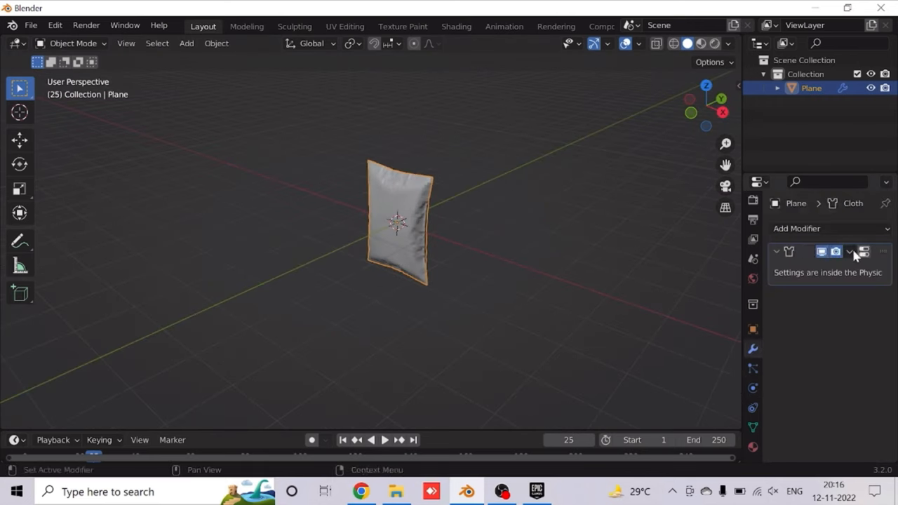
# Step: Apply the Cloth modifier to bake the inflated shape, then begin moving selected vertices
pyautogui.doubleClick(396, 224)
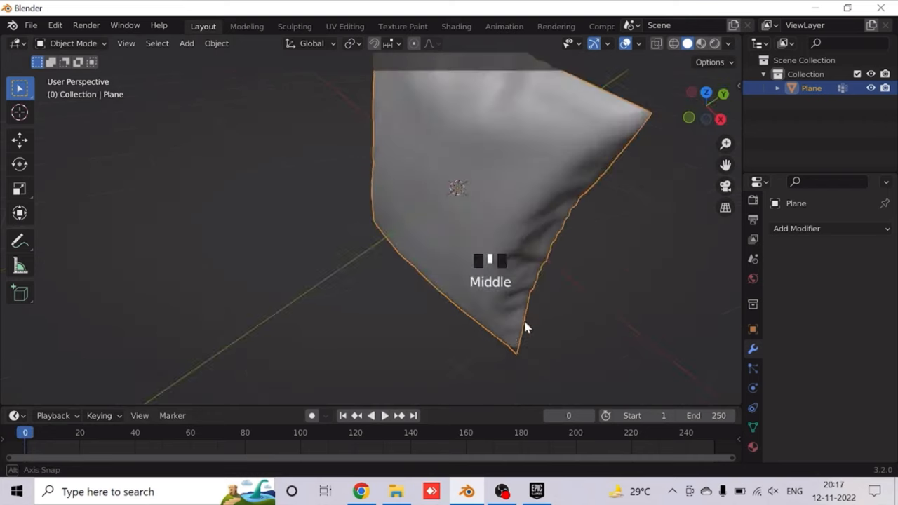
pyautogui.scroll(-3)
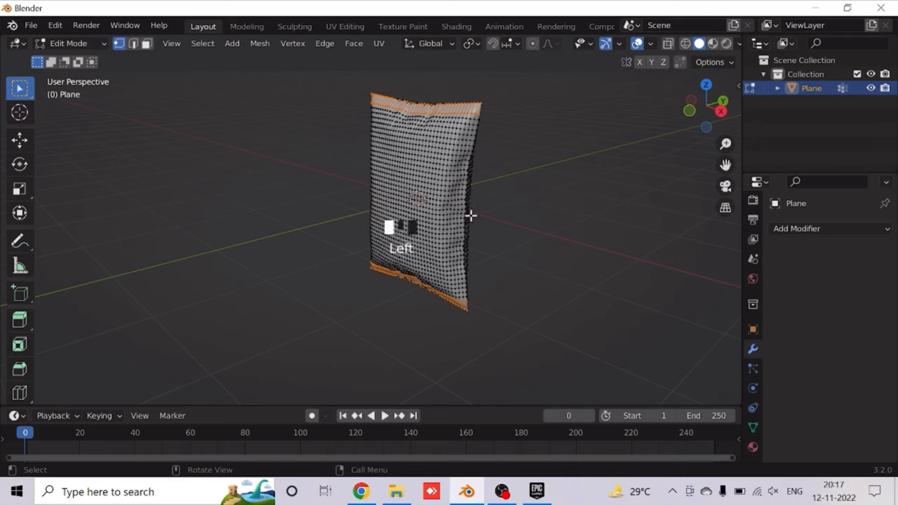
pyautogui.press('g')
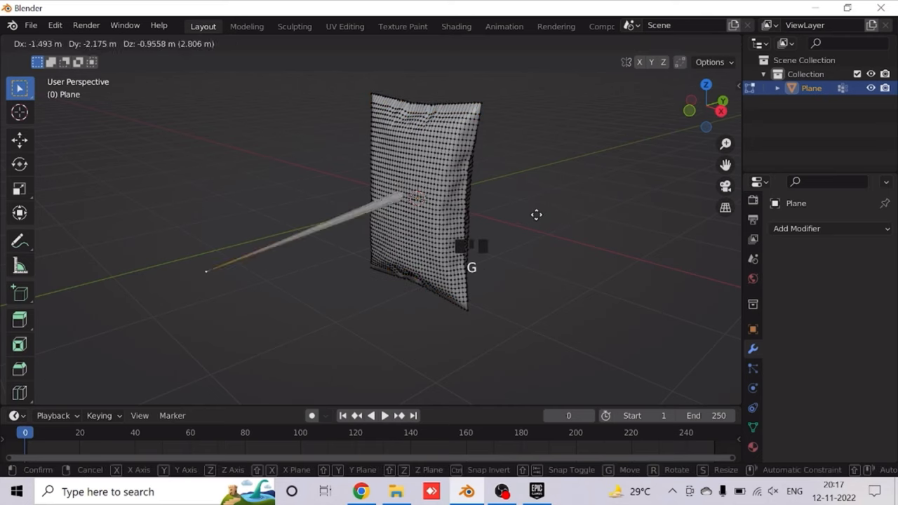